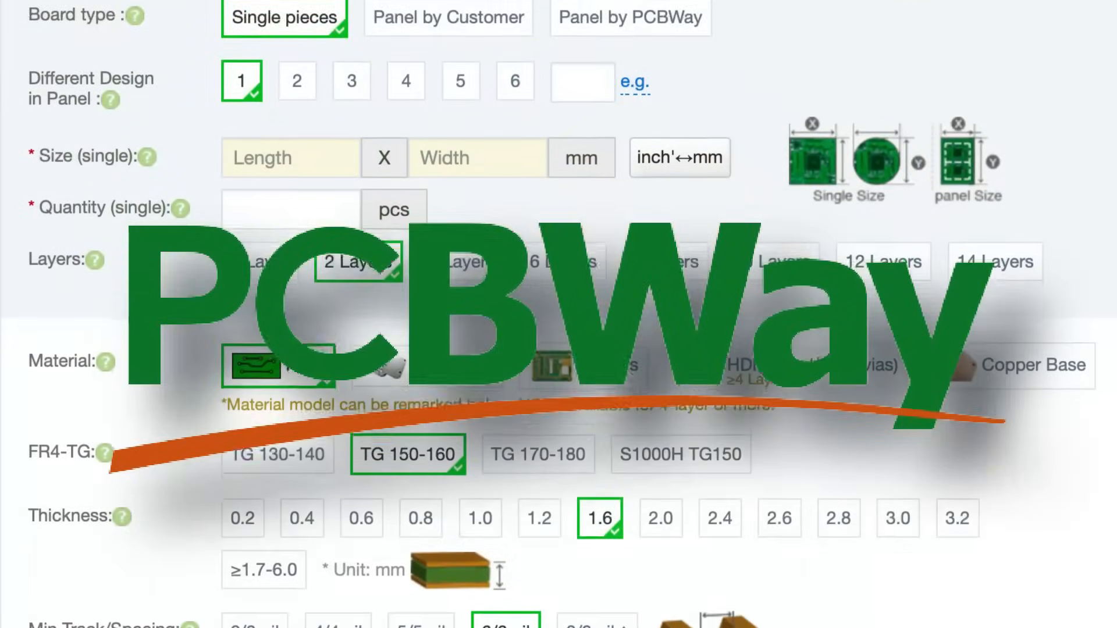
scroll("down", 3)
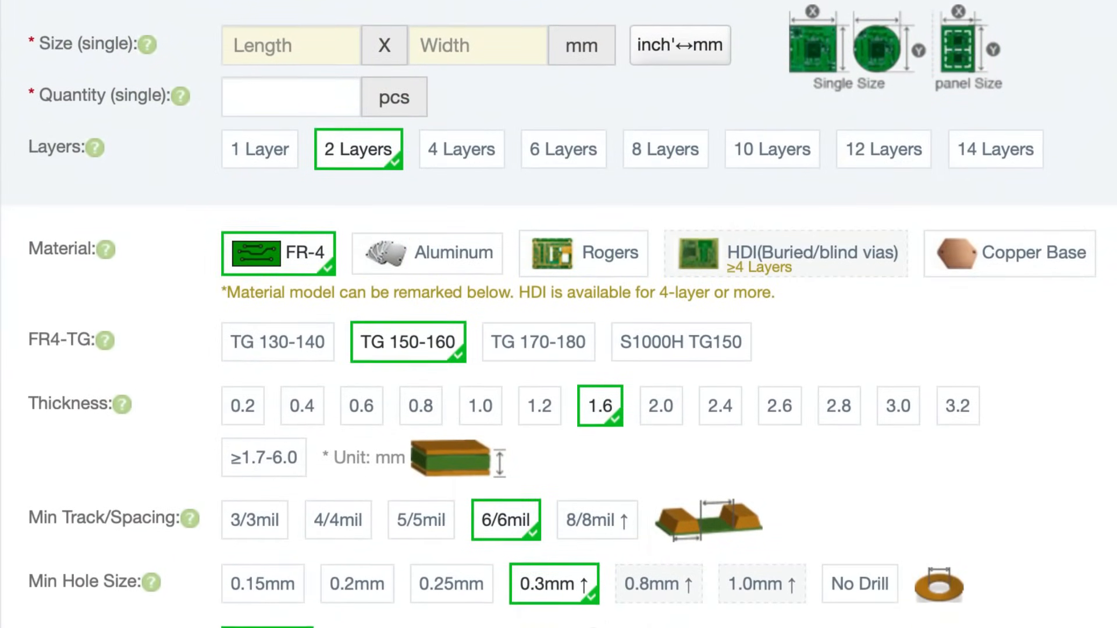
scroll("down", 3)
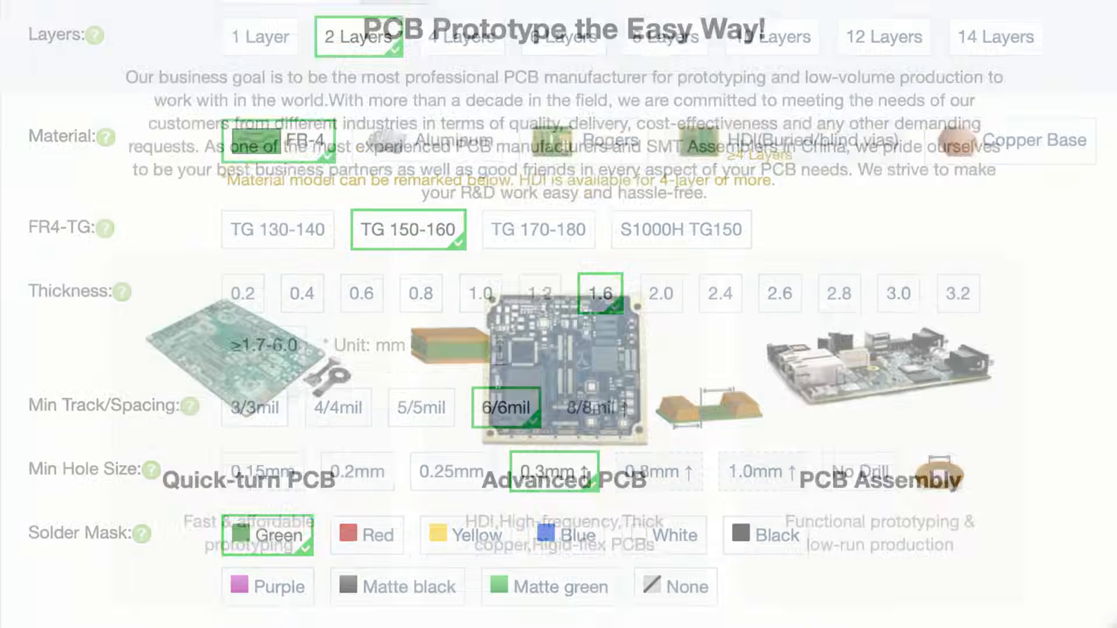